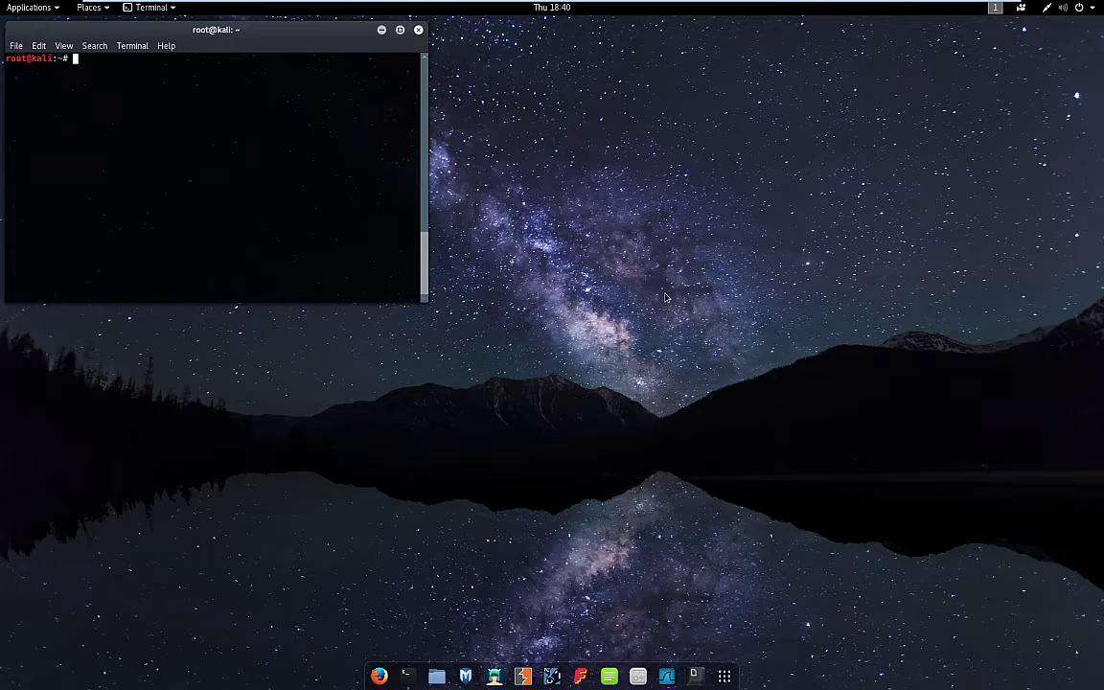
- Enter the command apt-get install rkhunter at the root prompt
text(apt-)
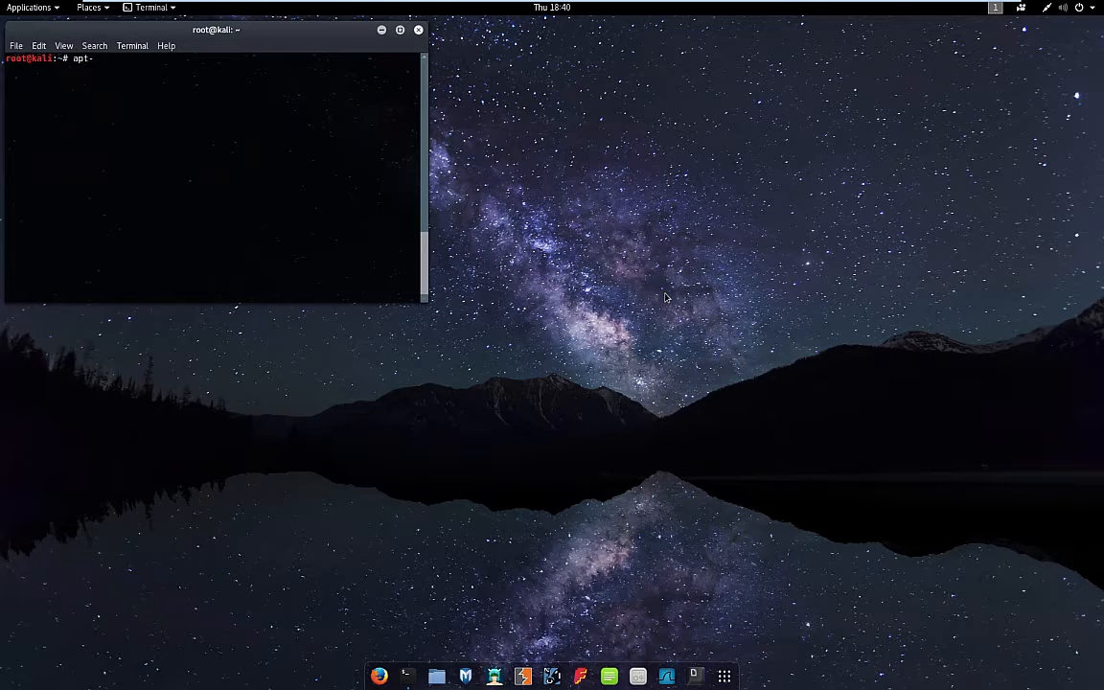
text(g)
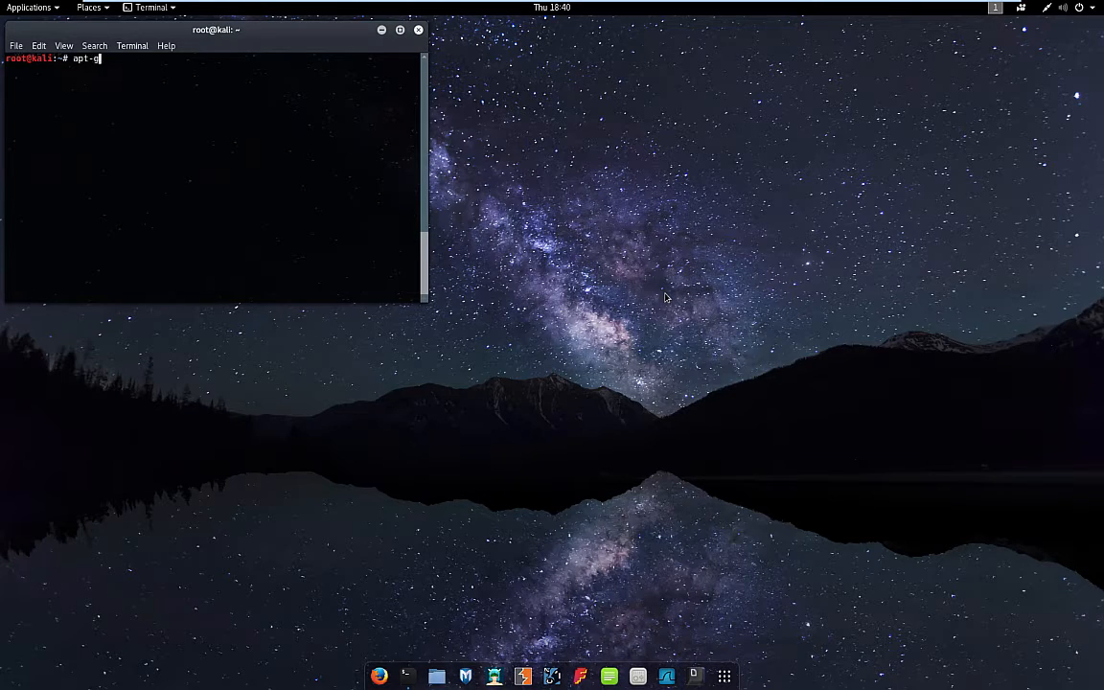
text(et install)
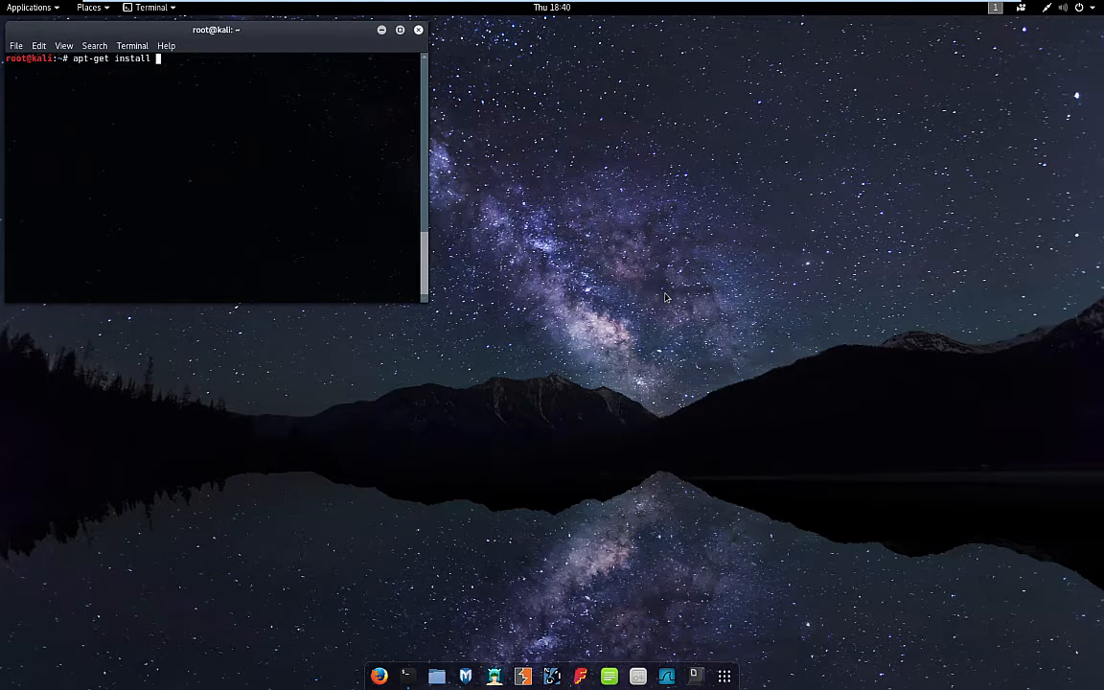
text(rkhunter)
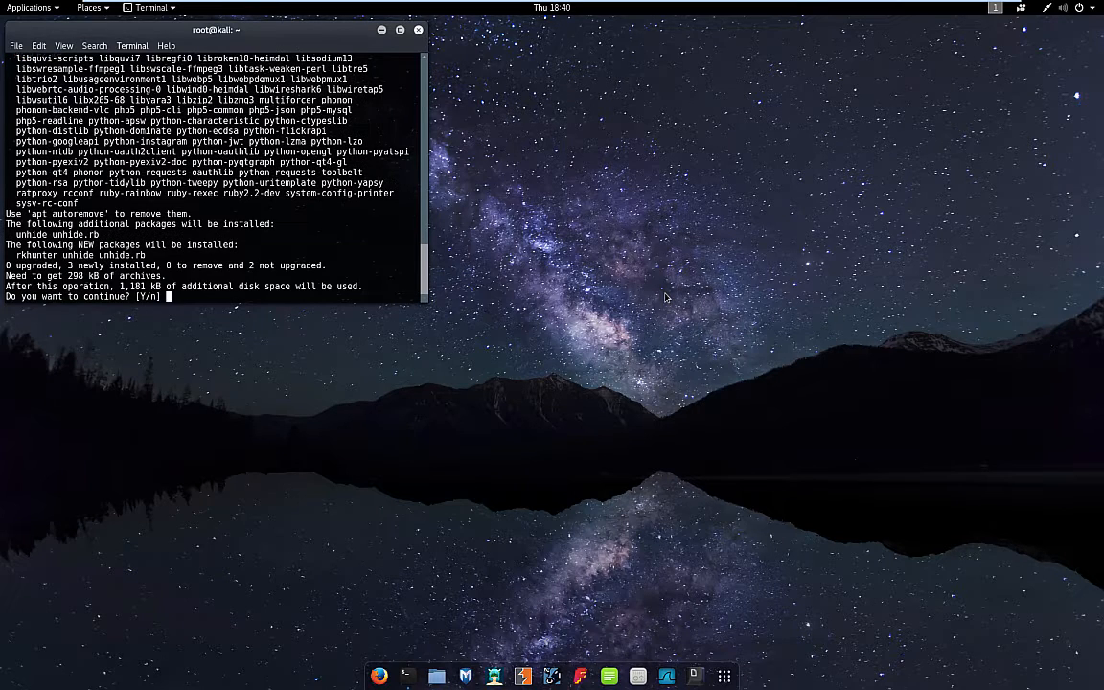
- Answer y to install rkhunter, unhide and unhide.rb, then begin the rkhunter check command
text(y)
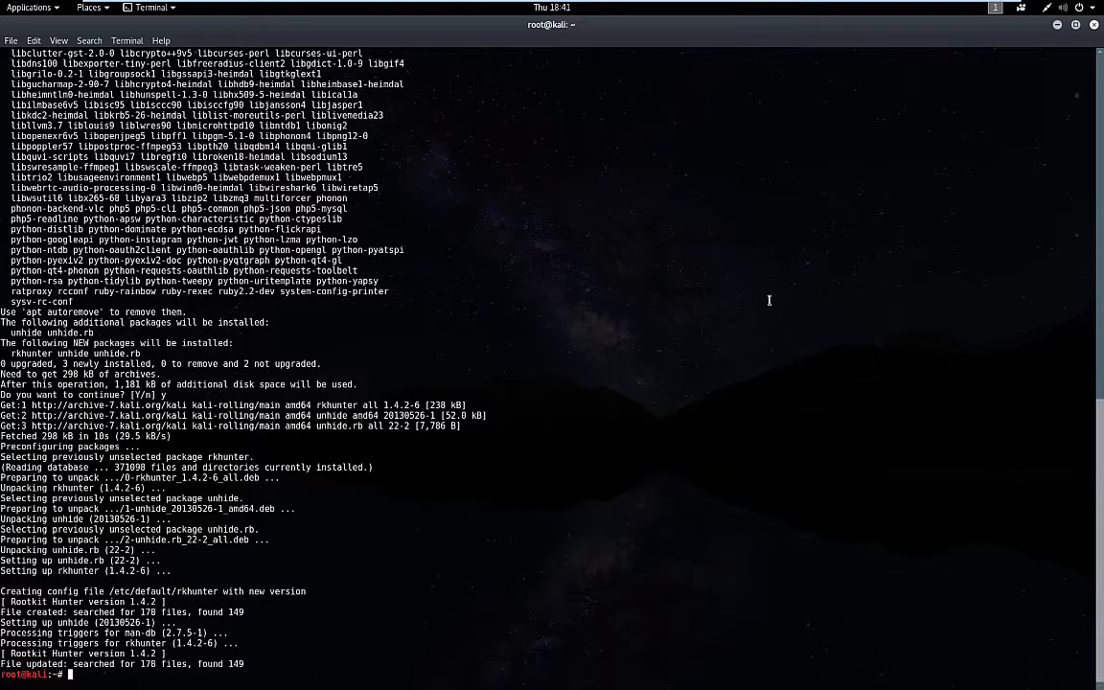
text(rkhunter -c)
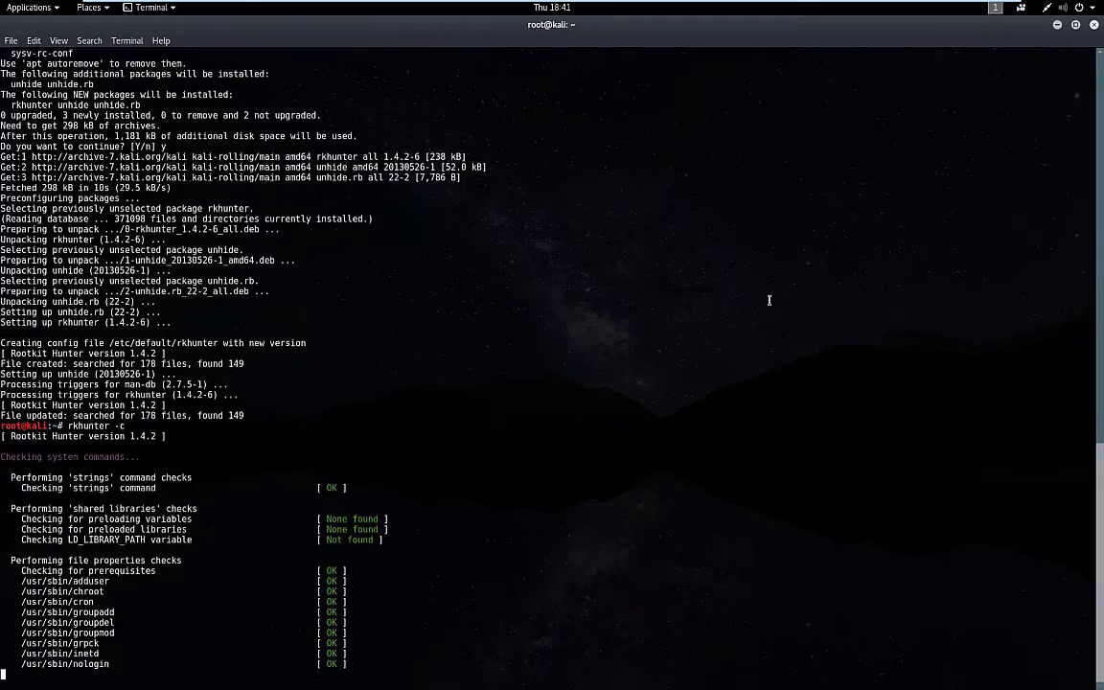
- Scroll through the system command and file properties results, noting the lwp-request warning
scroll(down, 3)
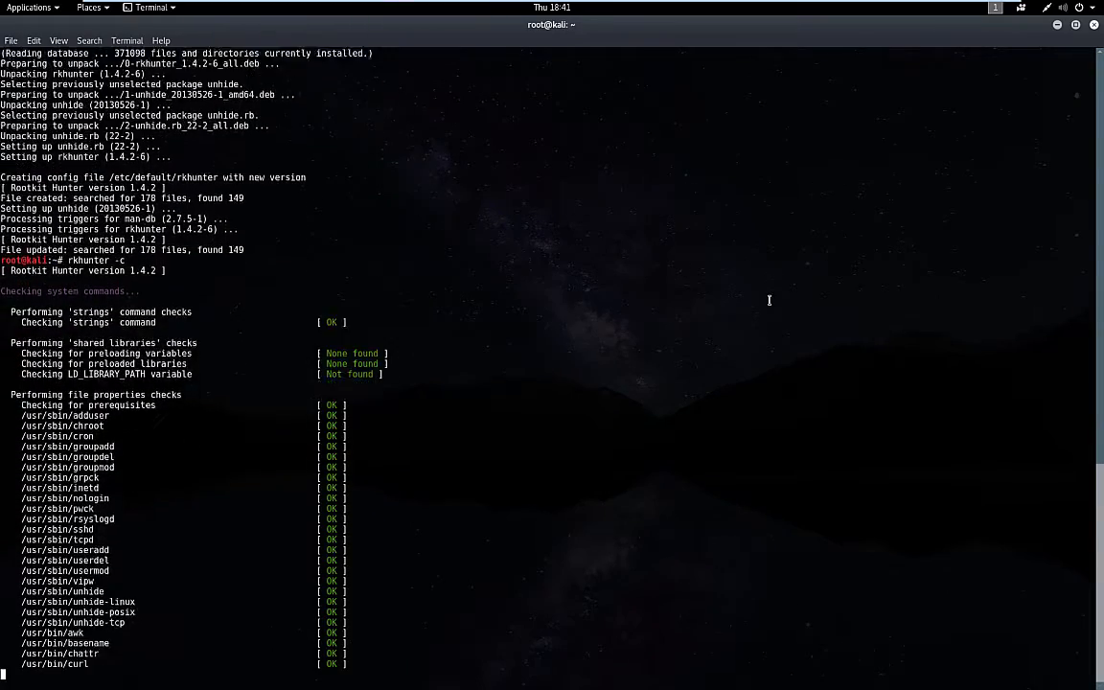
scroll(down, 3)
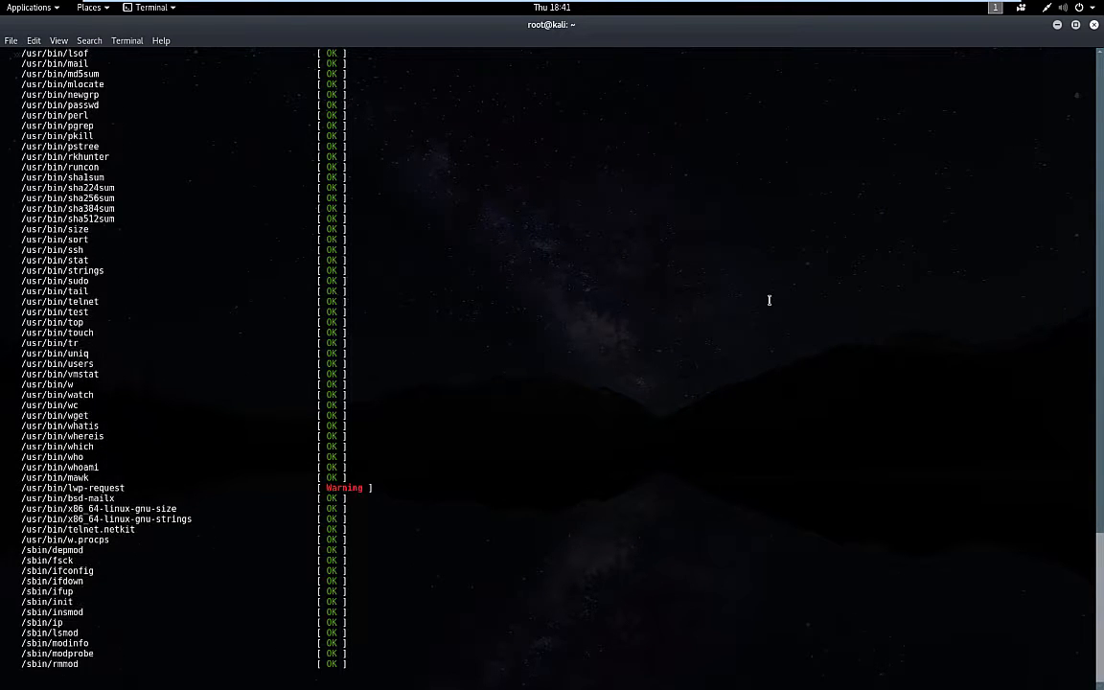
scroll(down, 3)
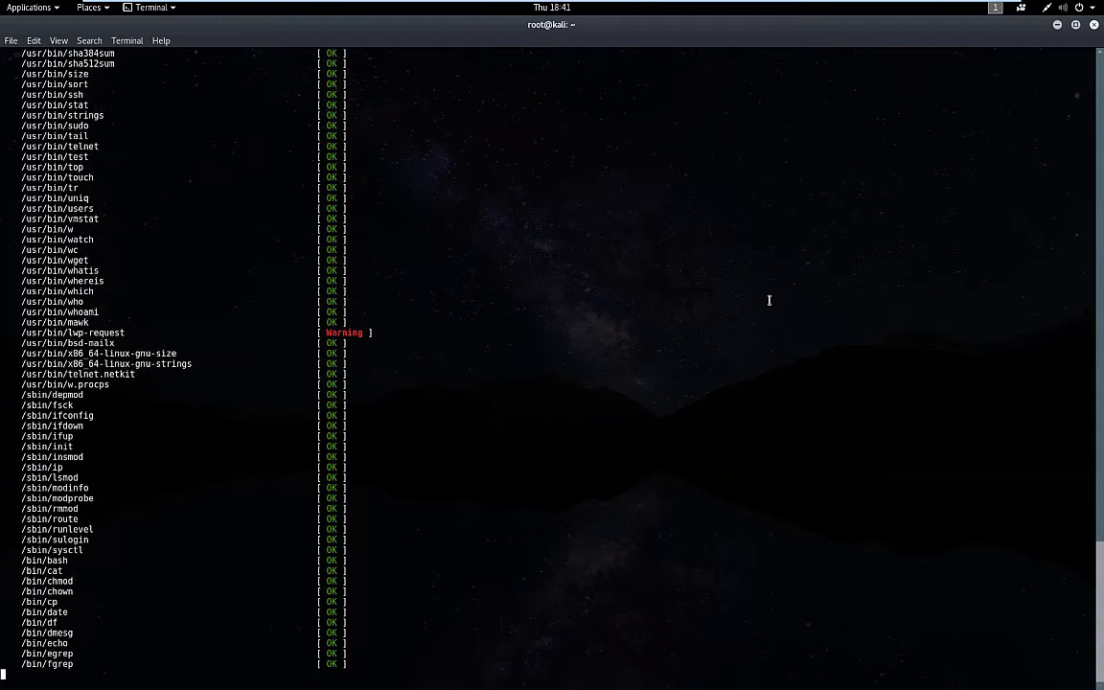
scroll(down, 3)
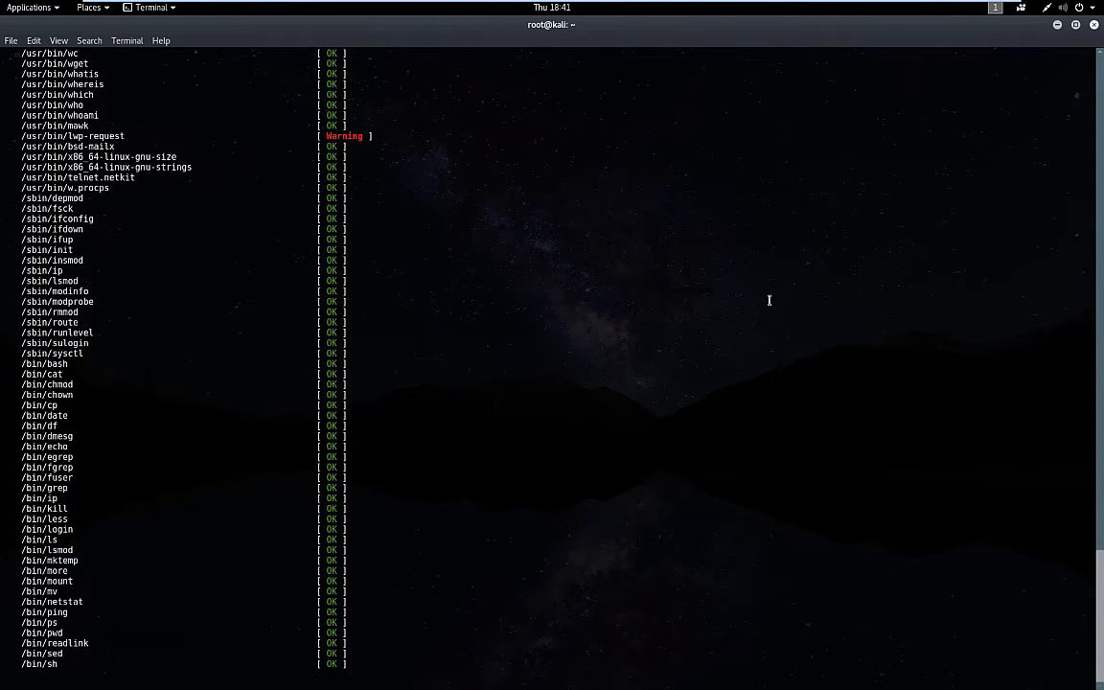
scroll(down, 3)
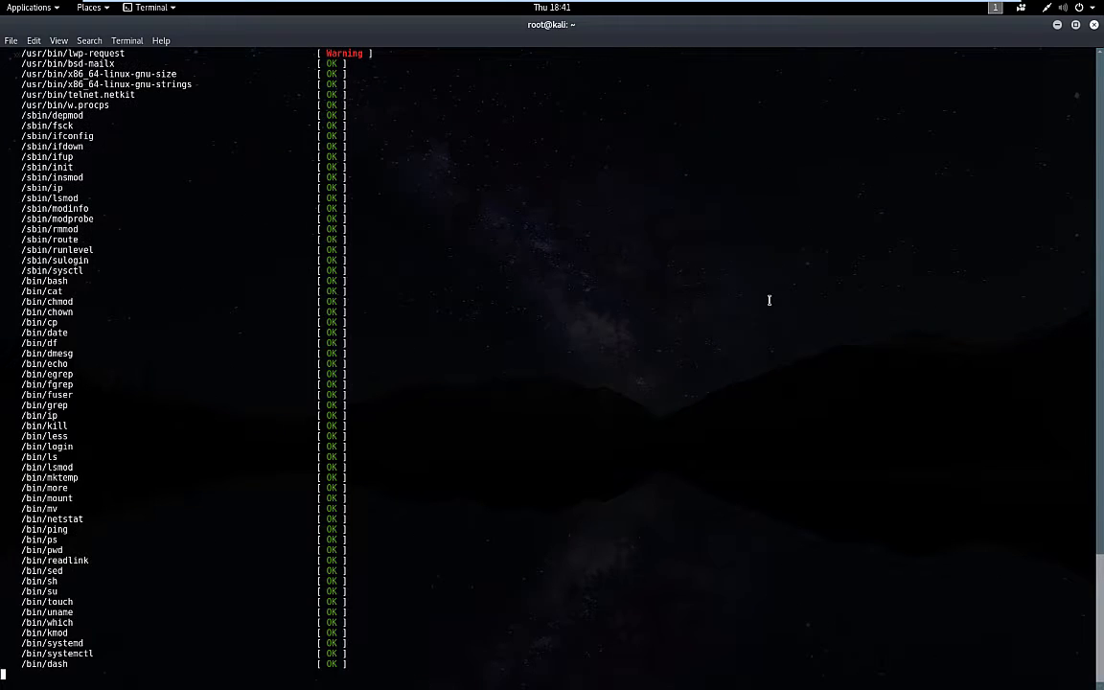
scroll(down, 3)
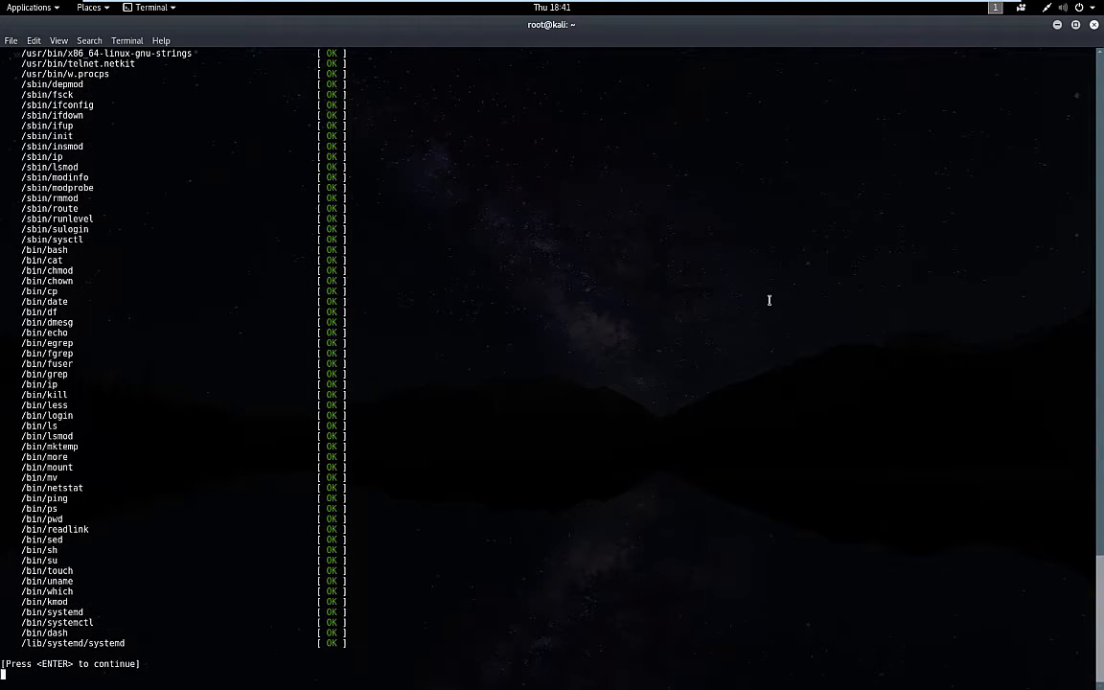
- Resume past the pause and follow the known rootkit checks, all reported not found
key(Return)
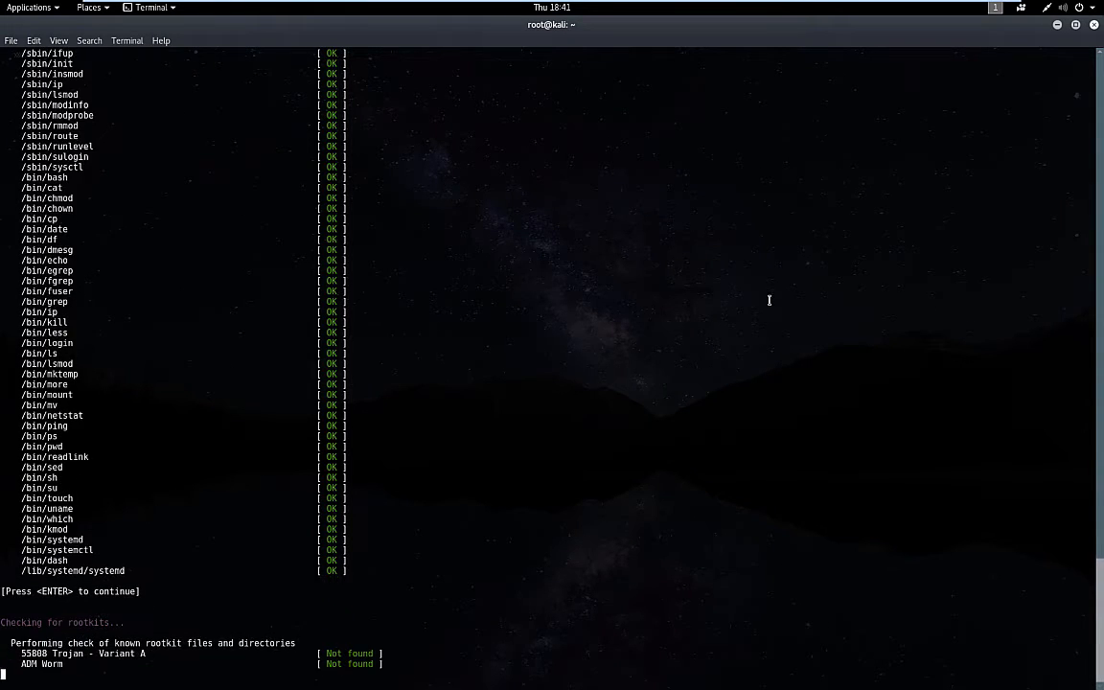
scroll(down, 3)
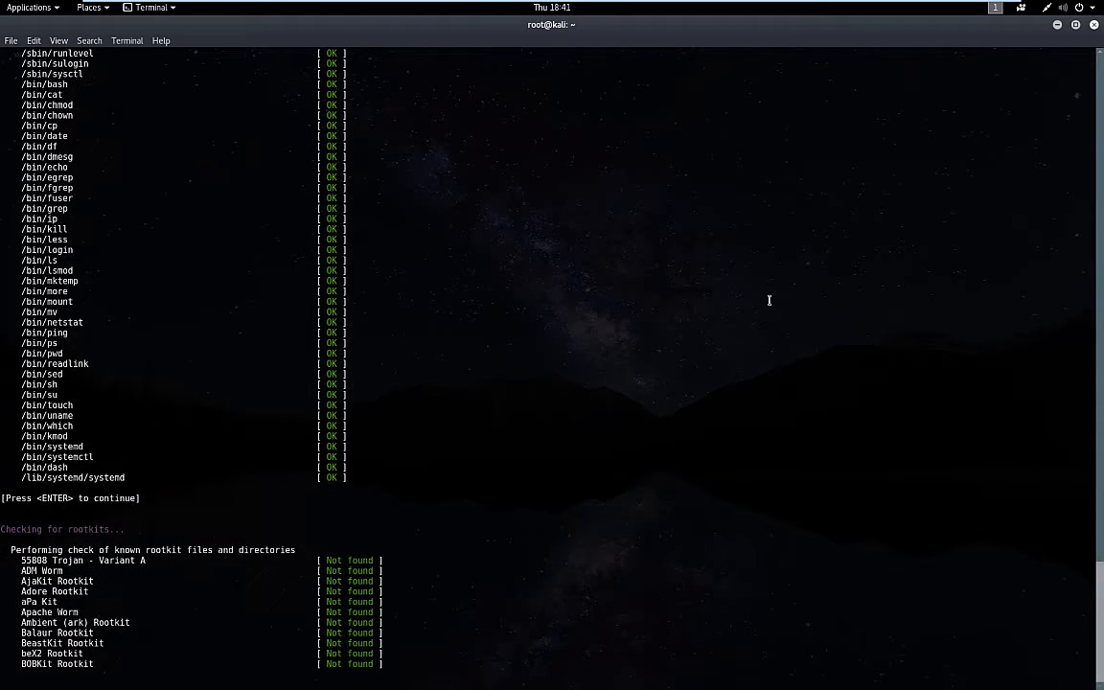
scroll(down, 3)
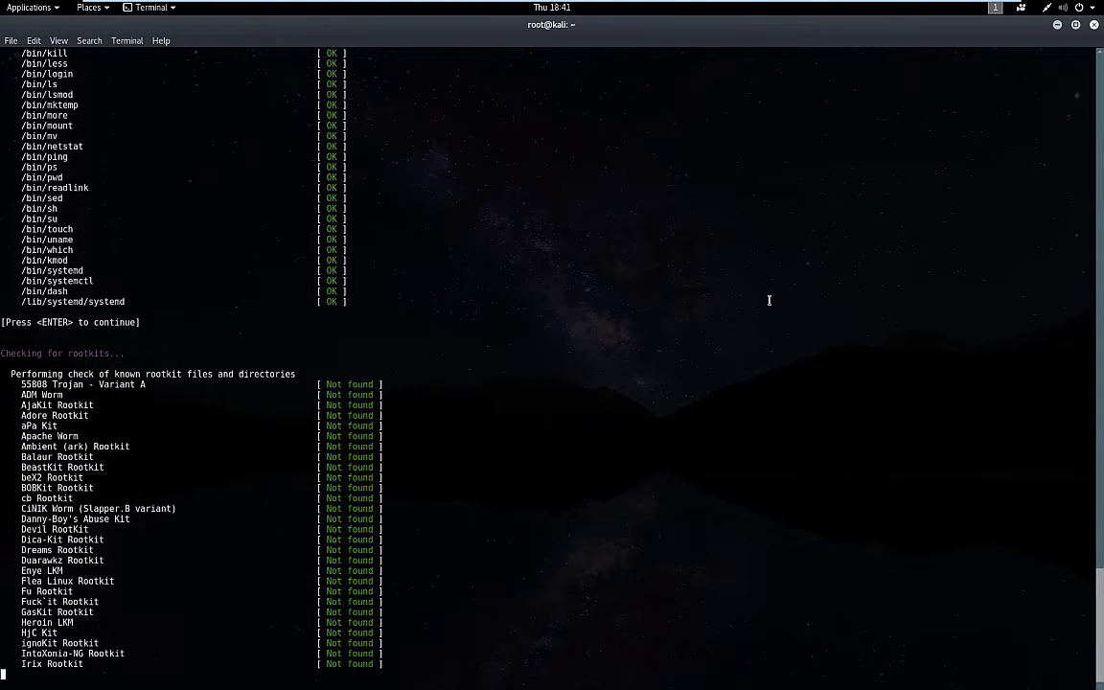
scroll(down, 3)
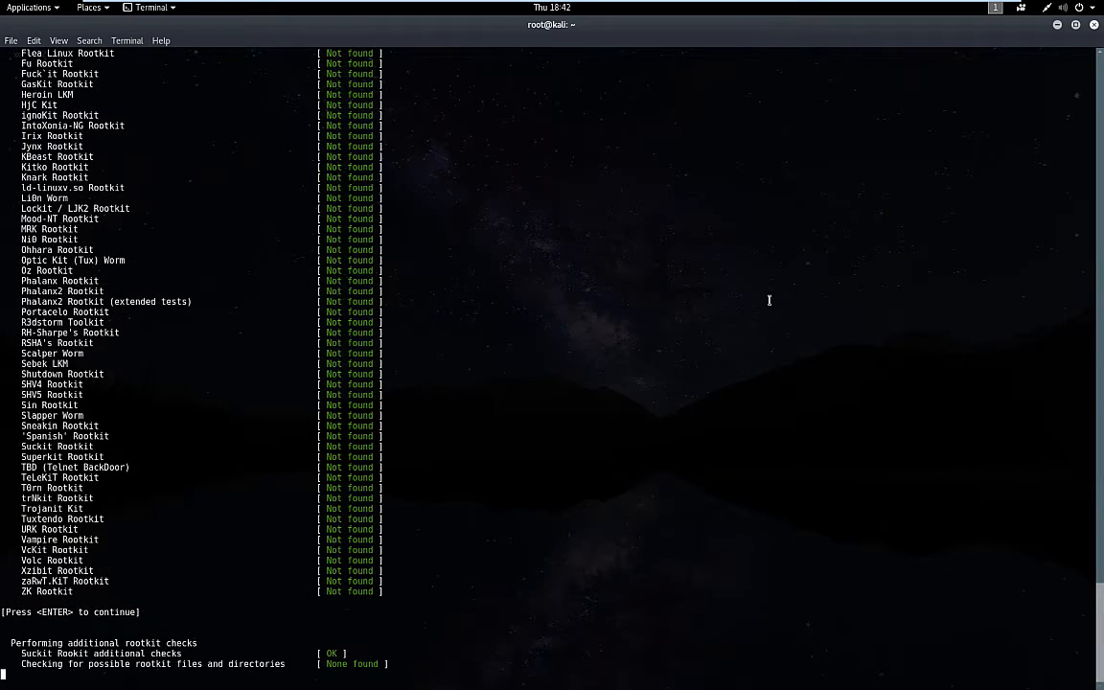
- Clear the last two pauses to reach 149 files, 1 suspect, 0 possible rootkits
key(Return)
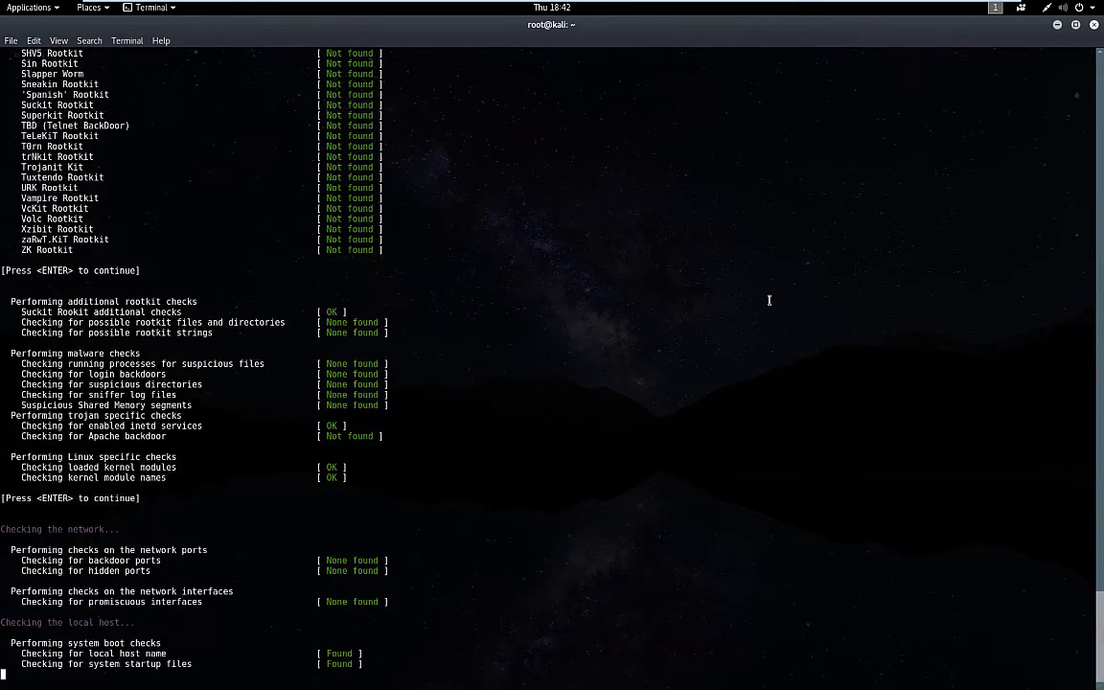
key(Return)
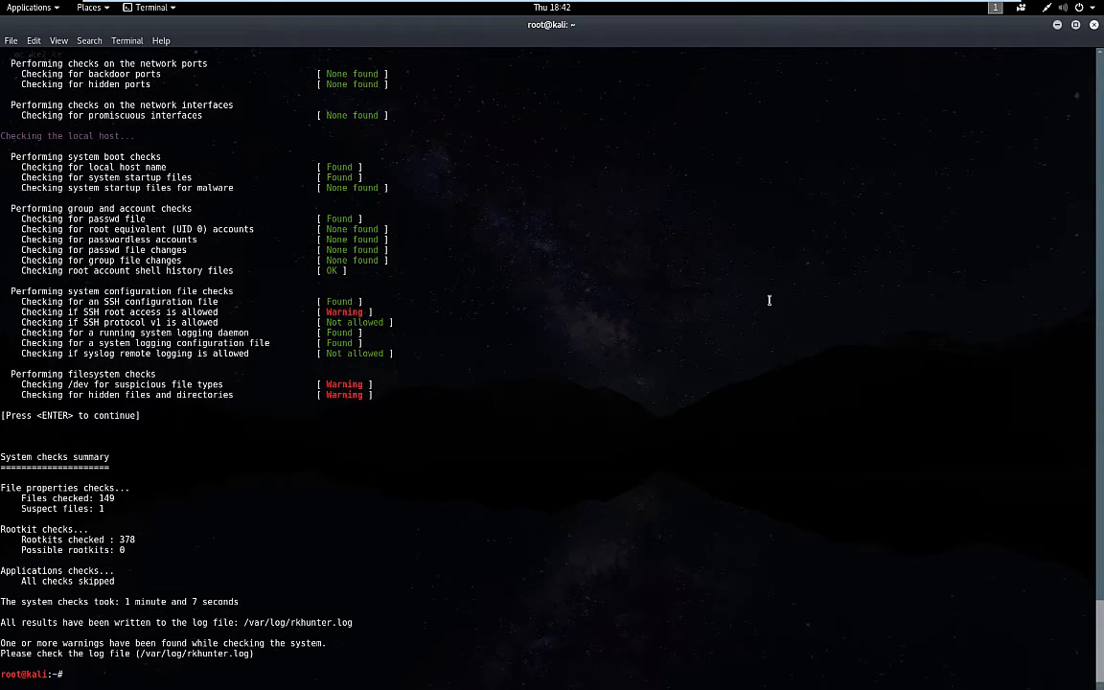